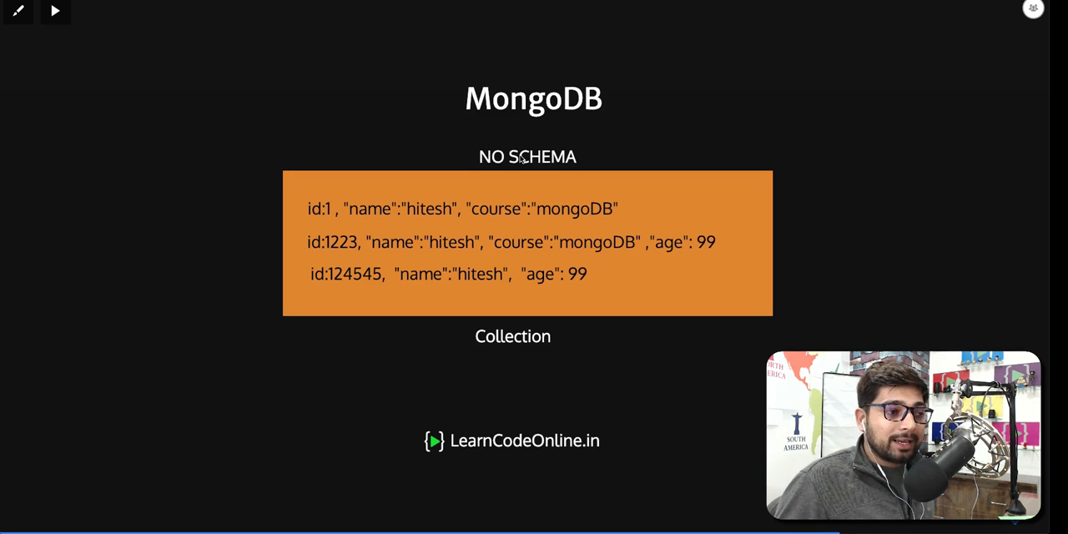
mouse_move(393, 225)
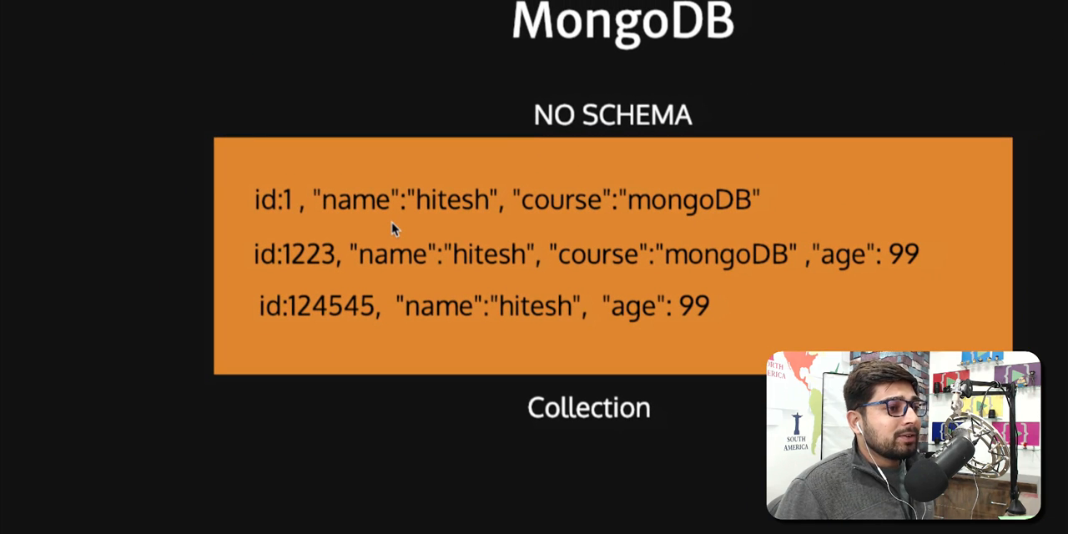
mouse_move(292, 213)
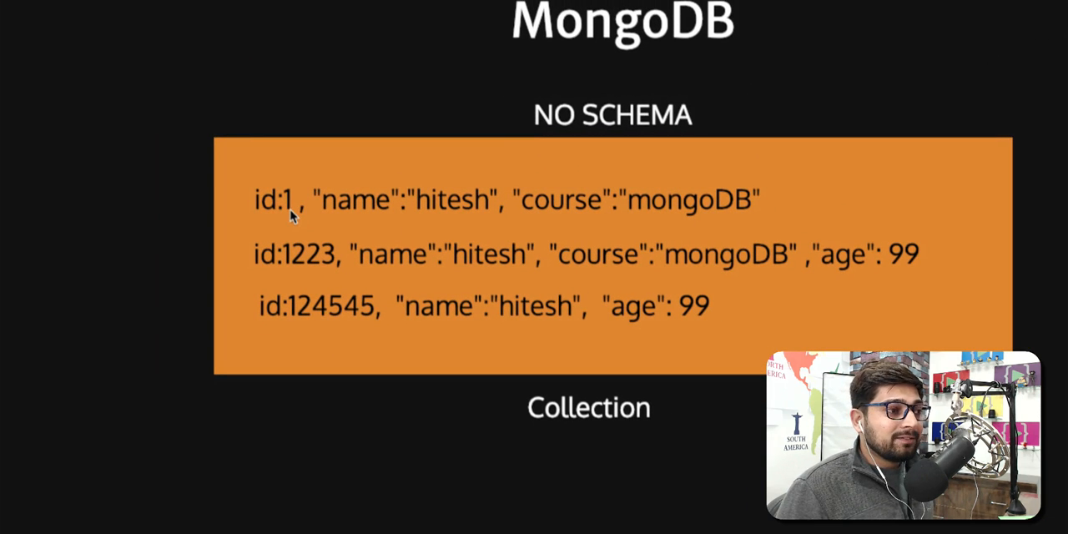
mouse_move(613, 215)
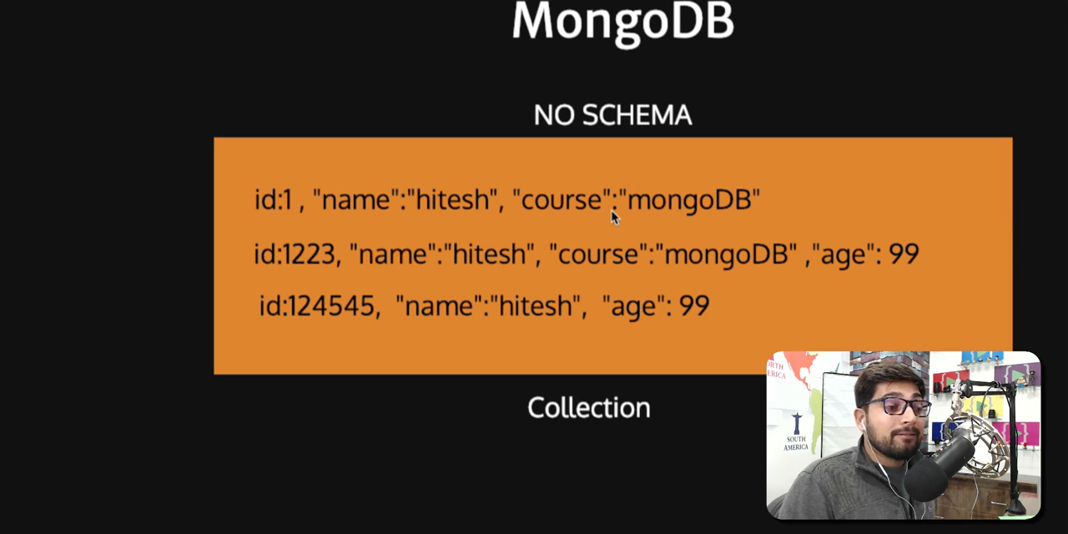
mouse_move(835, 267)
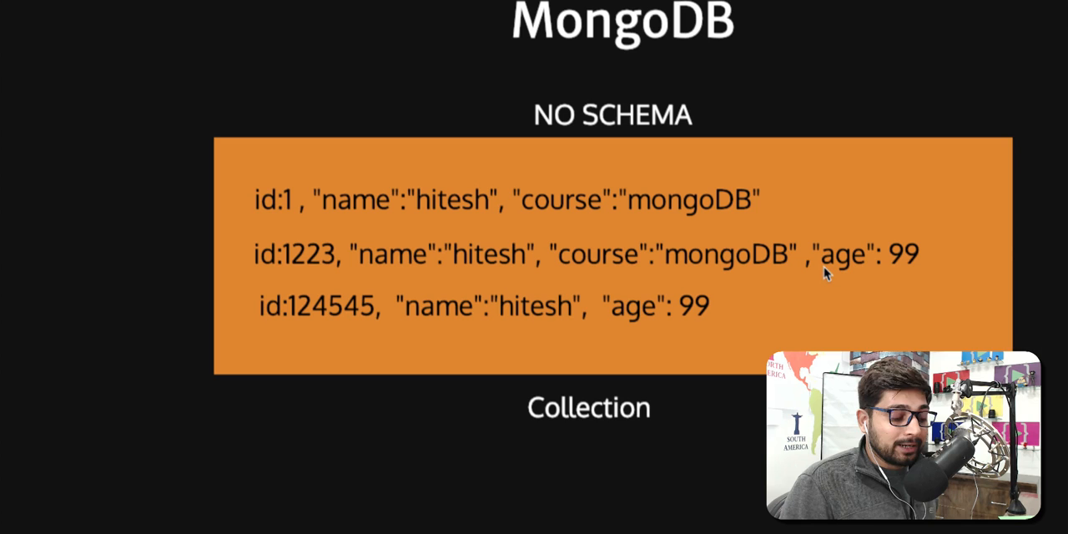
mouse_move(881, 275)
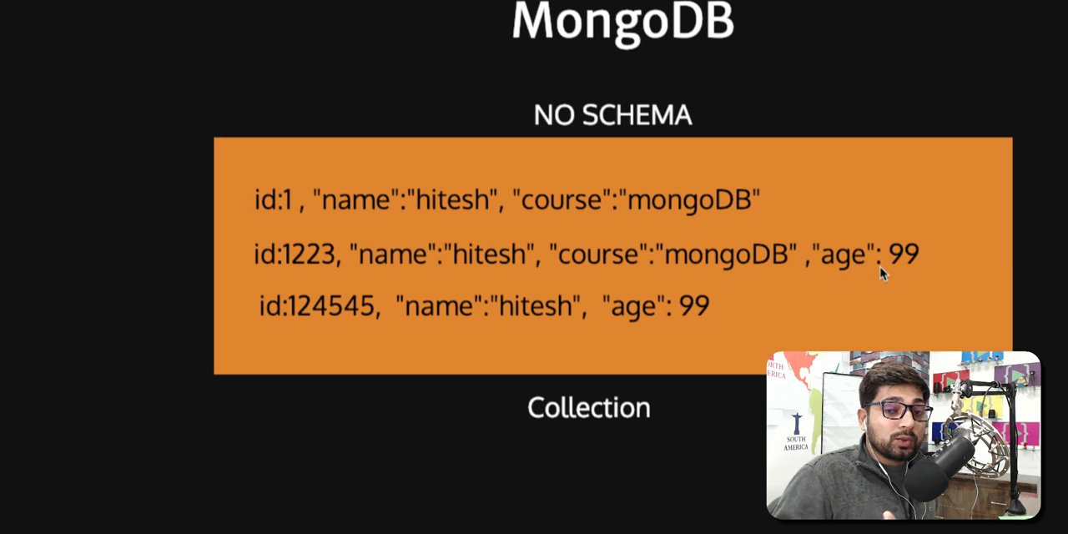
mouse_move(689, 336)
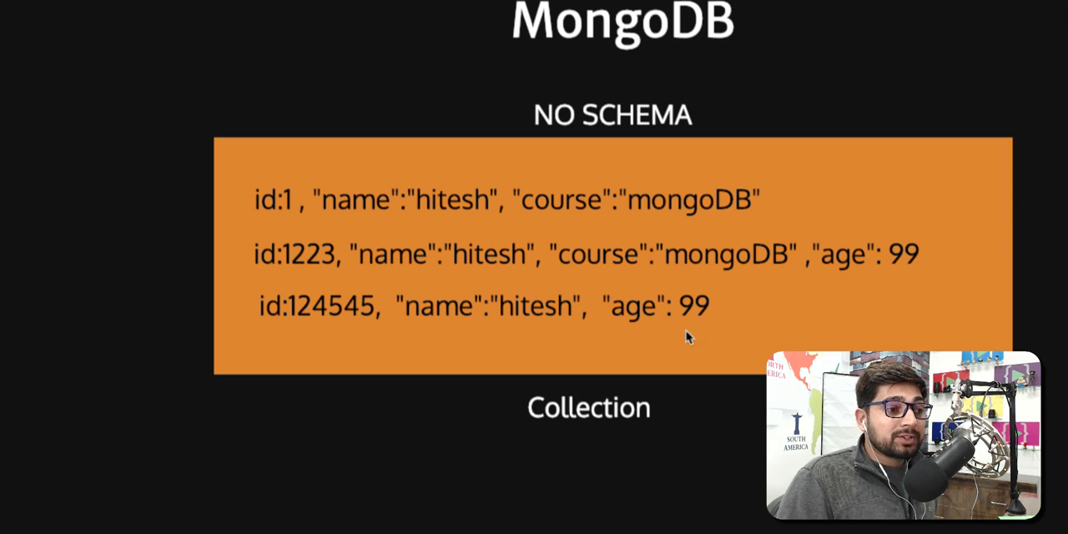
mouse_move(728, 333)
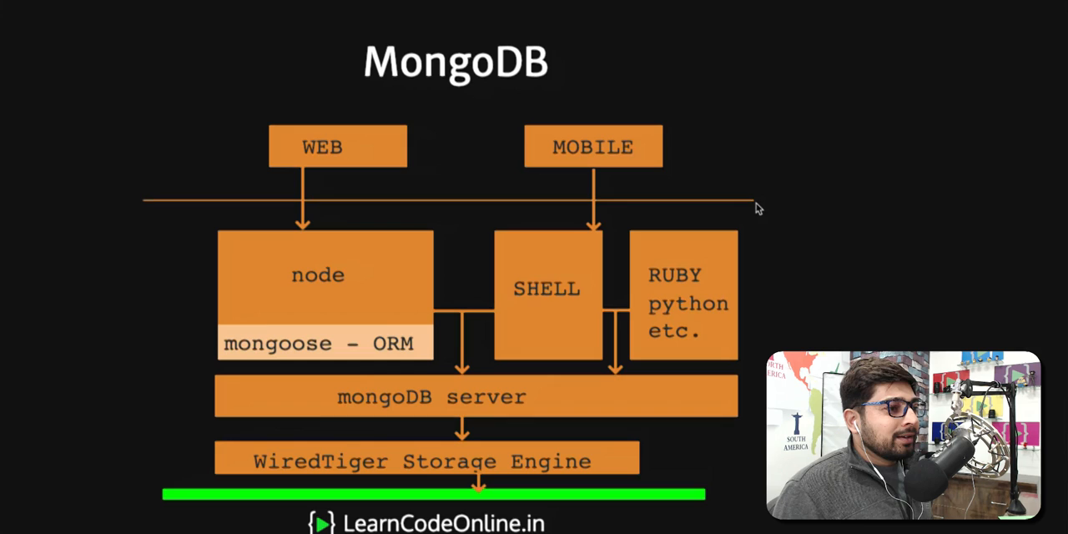
mouse_move(597, 154)
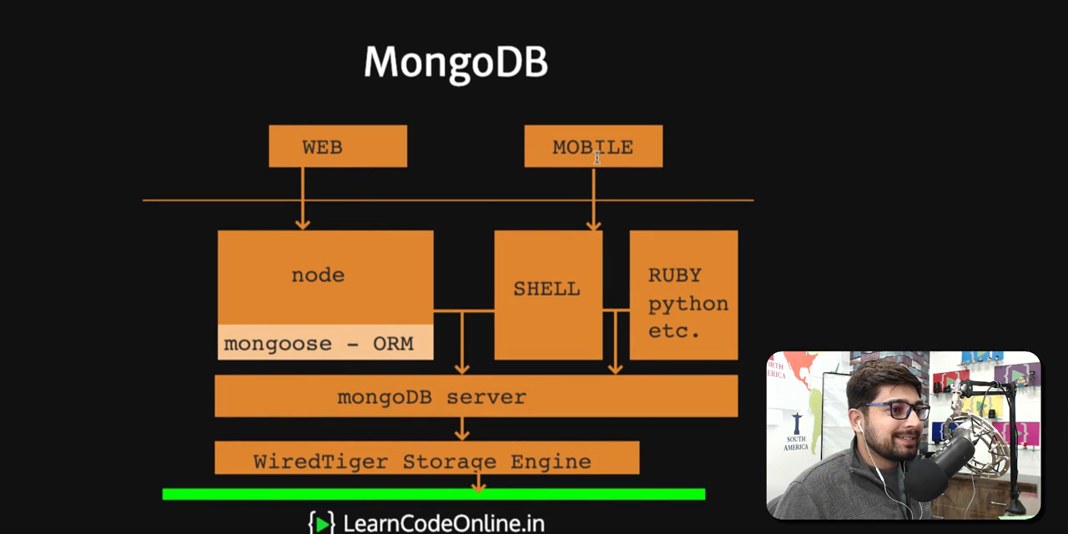
mouse_move(774, 164)
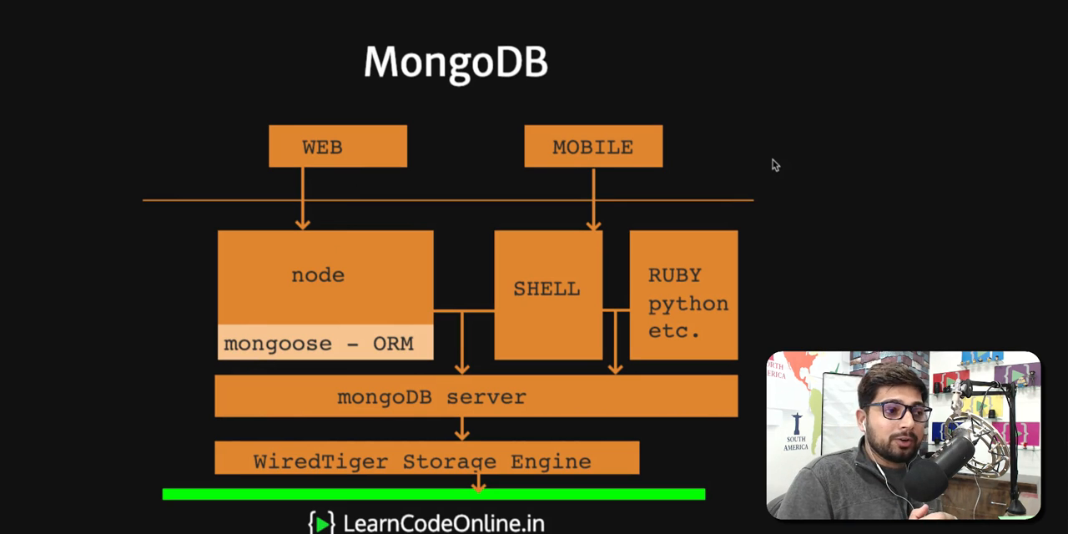
mouse_move(739, 211)
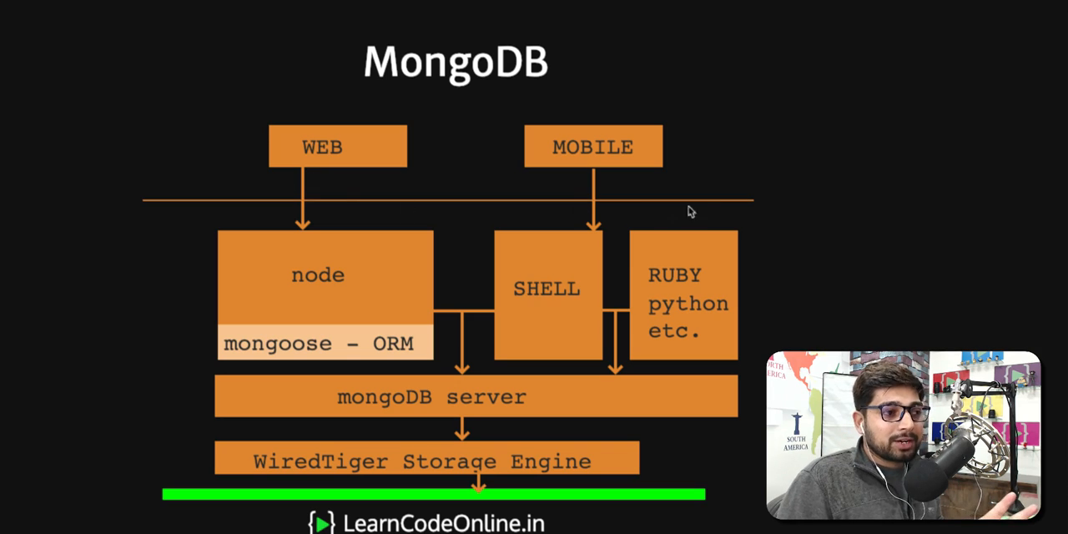
mouse_move(763, 211)
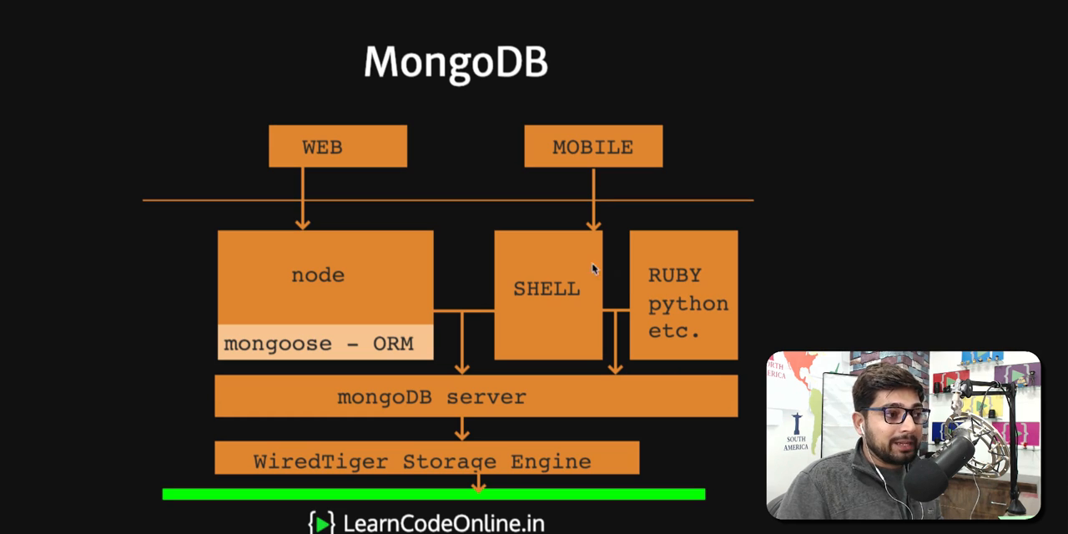
mouse_move(374, 306)
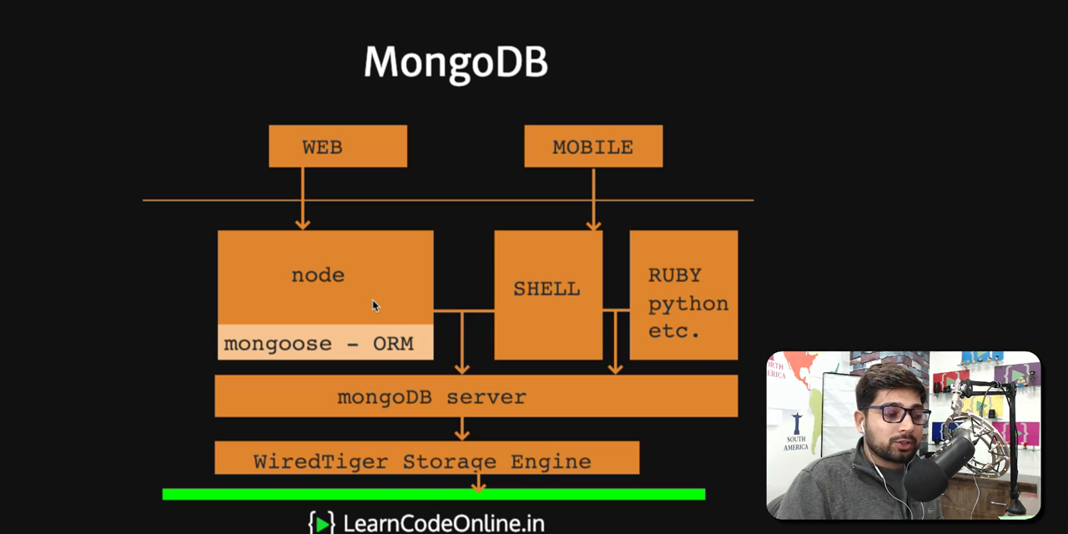
mouse_move(357, 289)
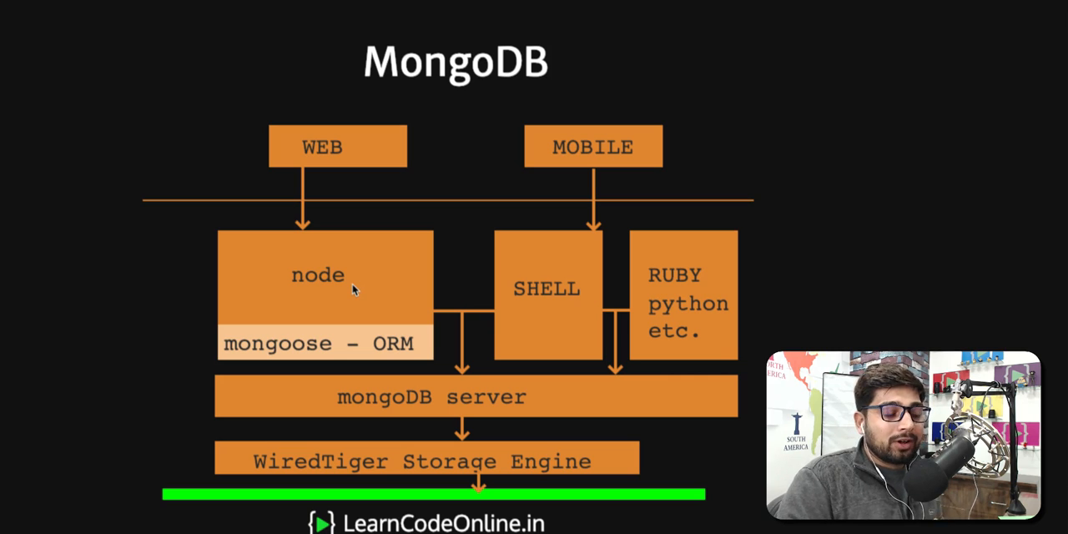
mouse_move(214, 372)
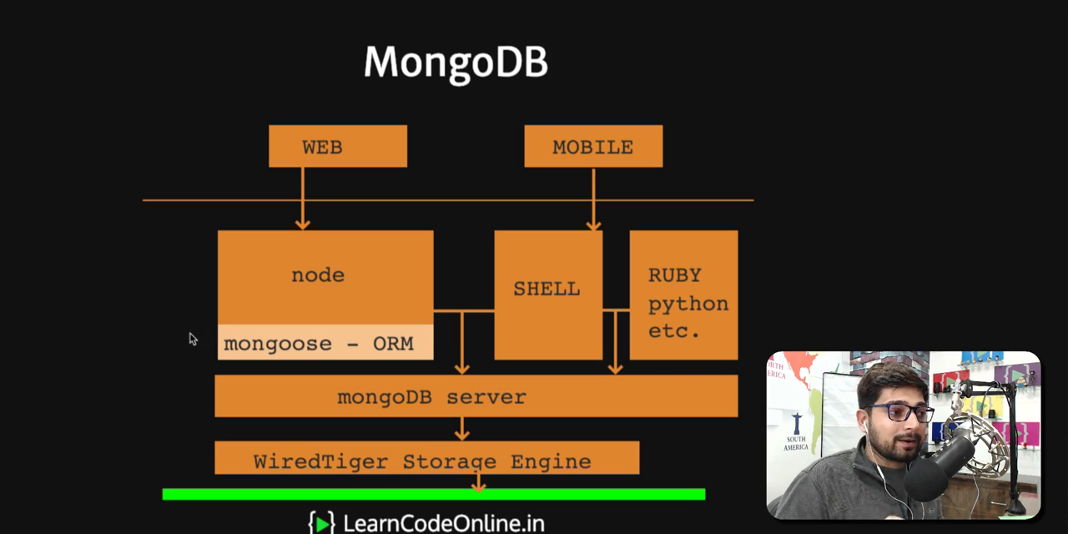
mouse_move(324, 325)
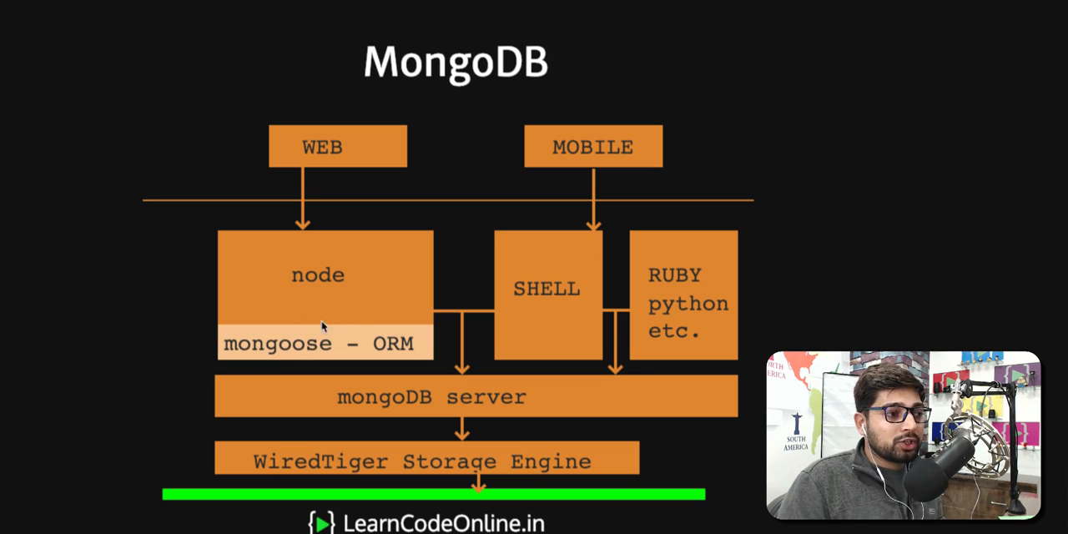
mouse_move(340, 317)
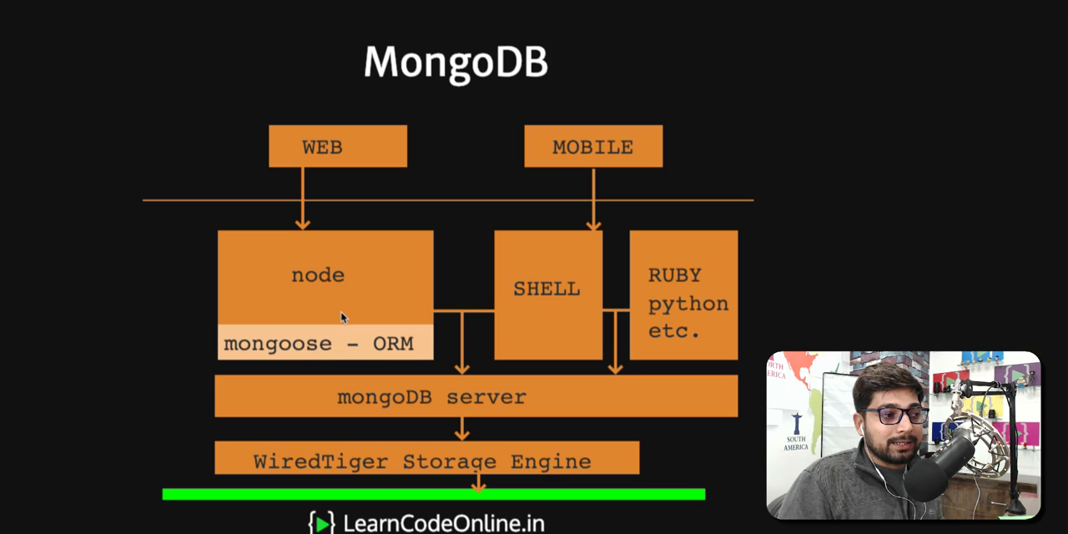
mouse_move(372, 303)
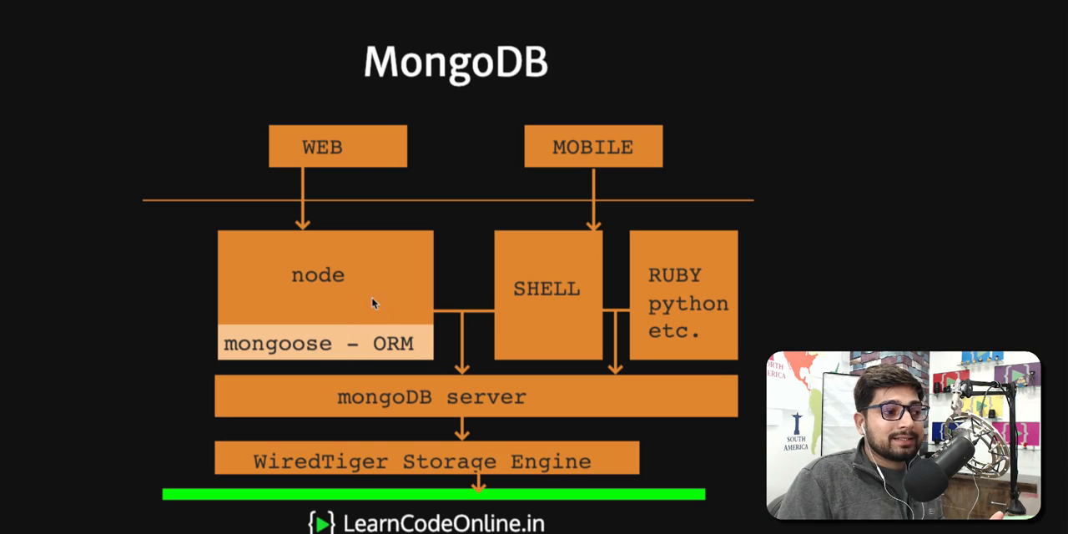
mouse_move(397, 414)
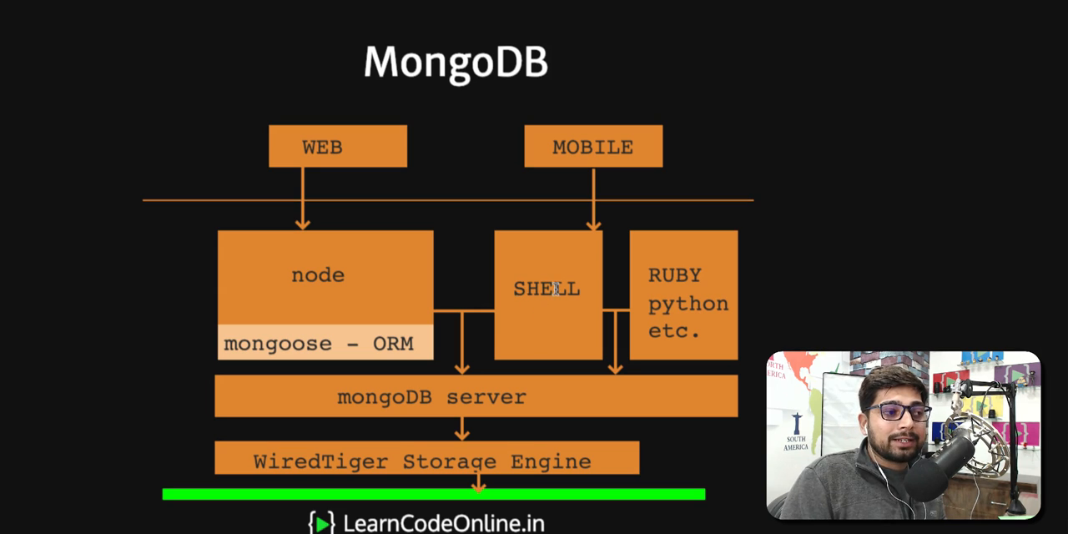
mouse_move(561, 306)
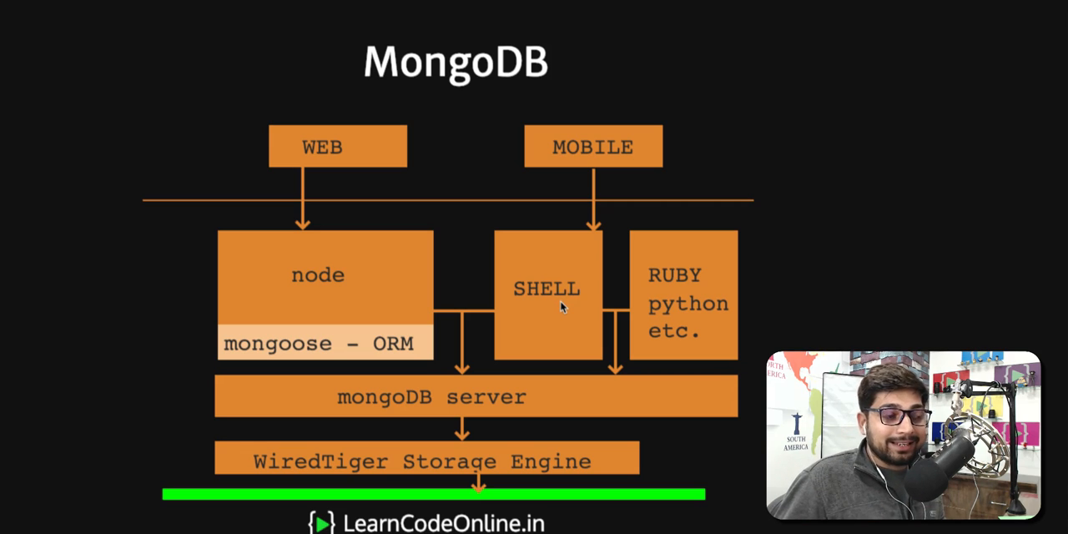
mouse_move(545, 292)
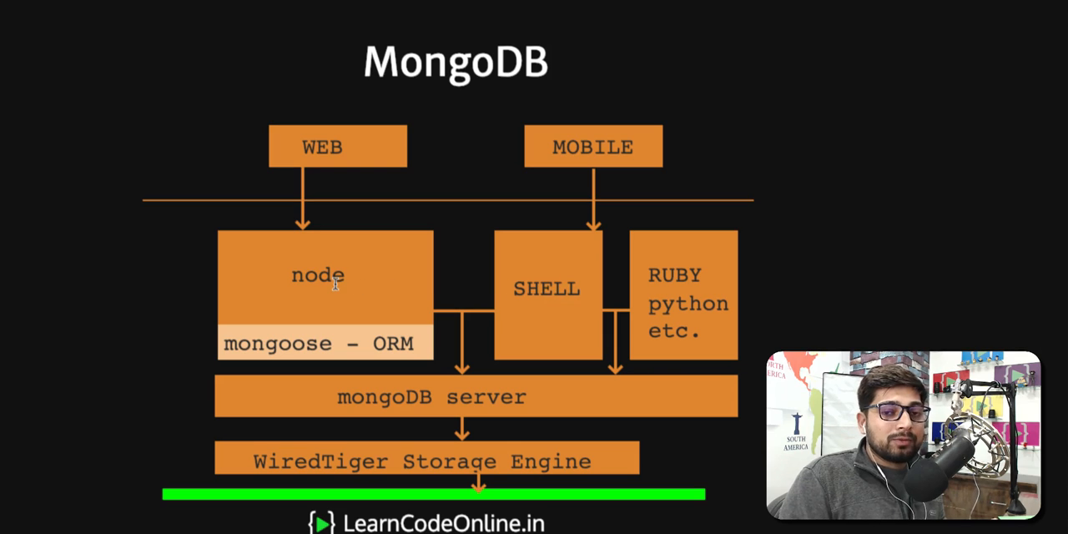
mouse_move(608, 302)
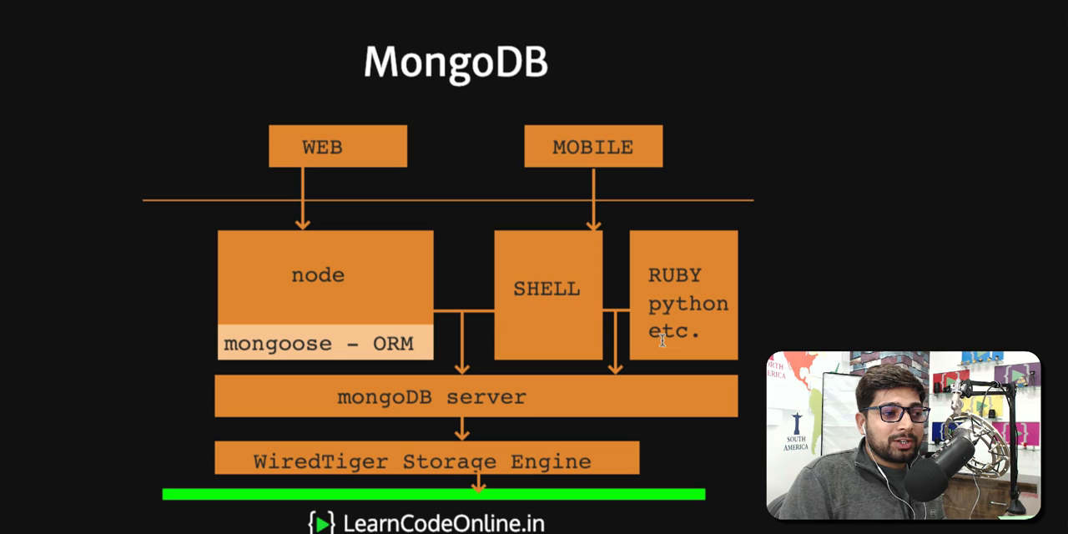
mouse_move(450, 397)
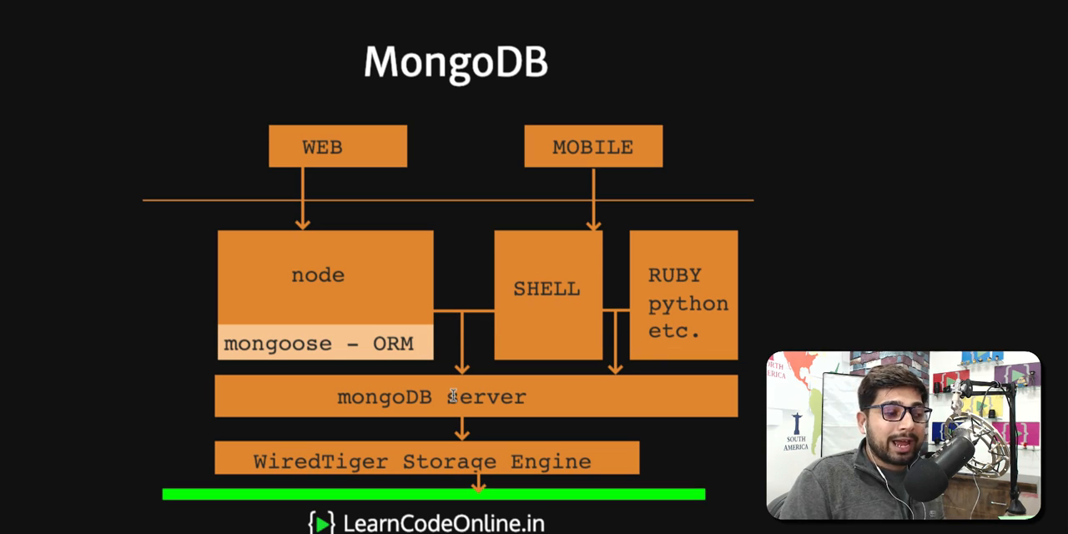
mouse_move(592, 409)
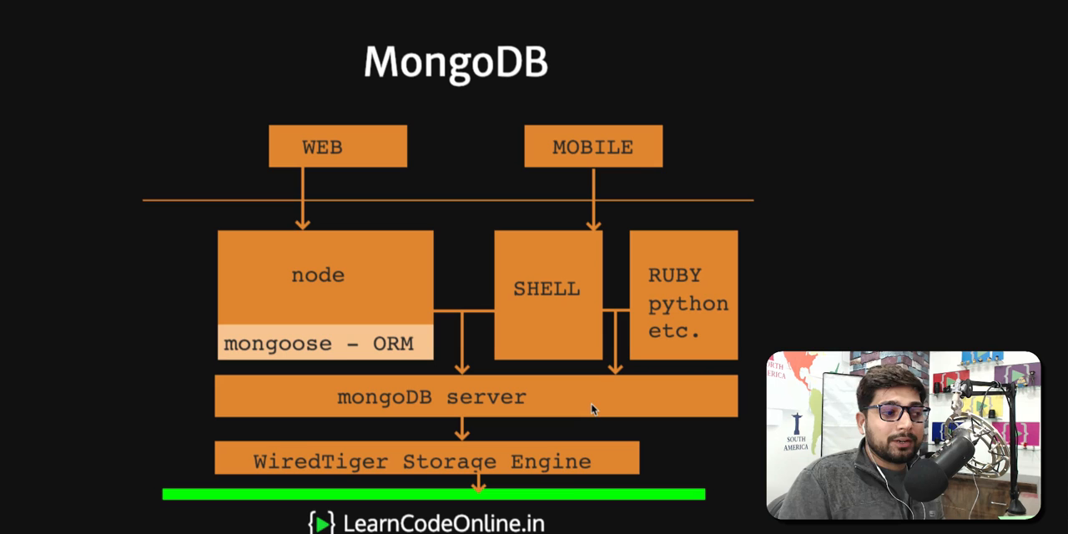
mouse_move(539, 379)
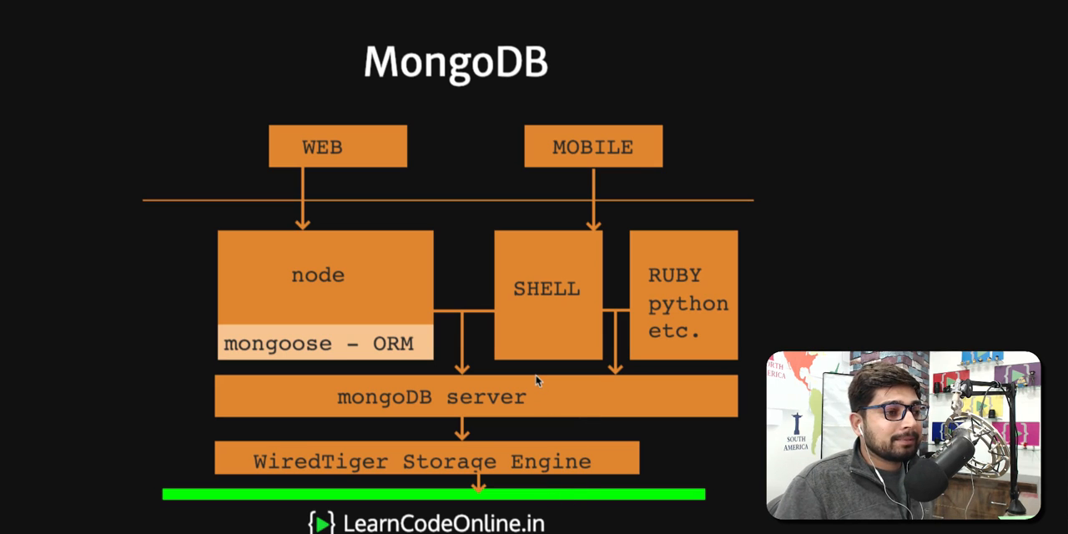